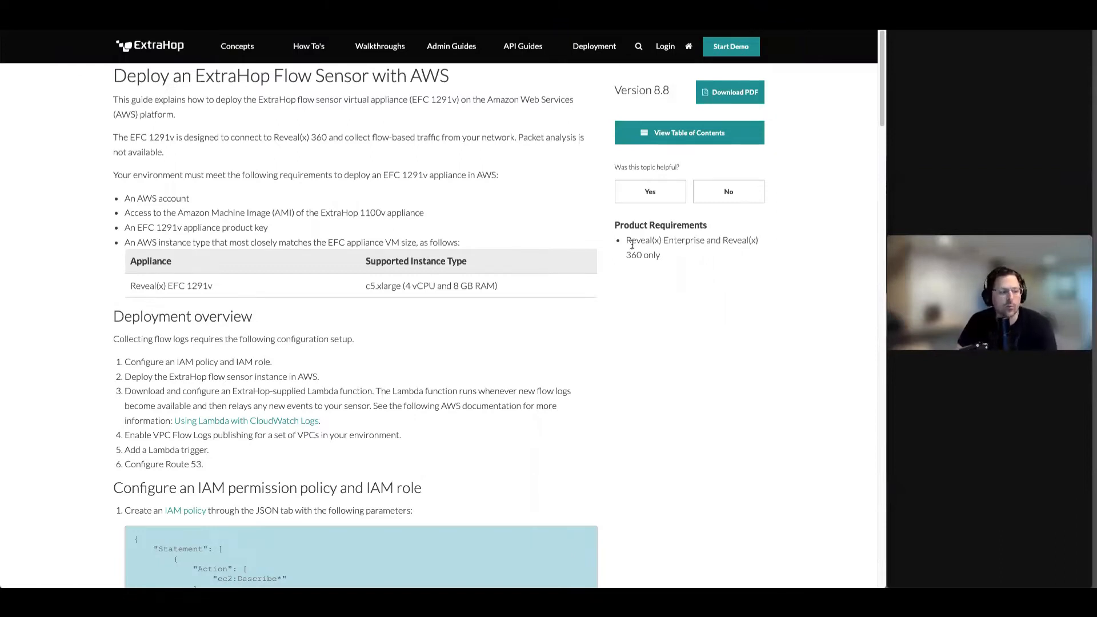
- Scroll the page, then open the Active Devices inventory of 16 devices via Assets
scroll(down, 3)
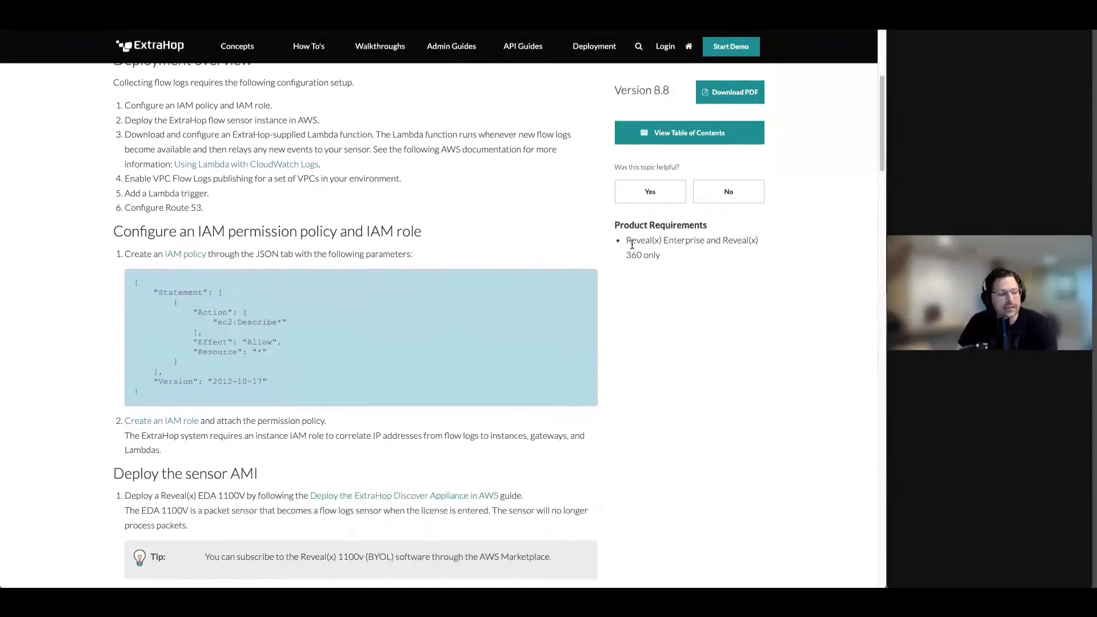
scroll(down, 3)
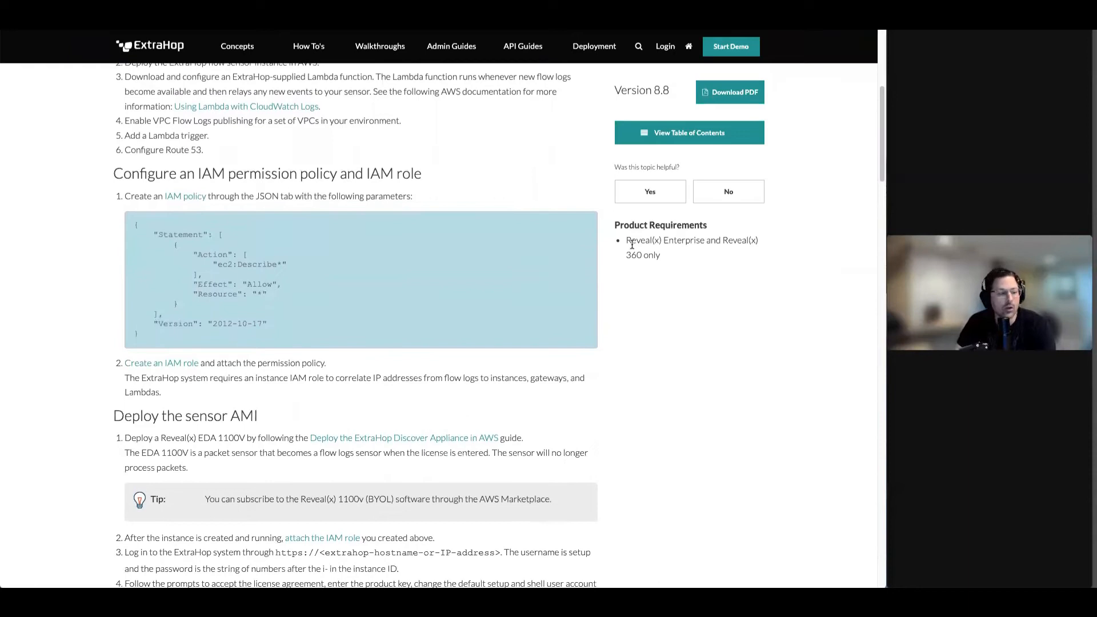
scroll(down, 3)
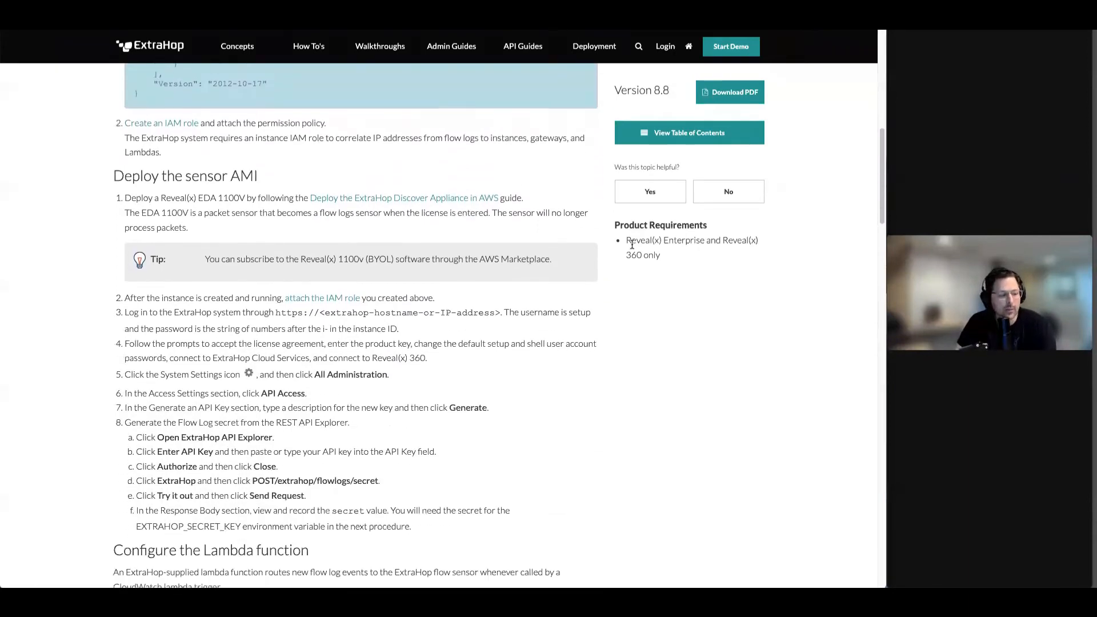
scroll(down, 3)
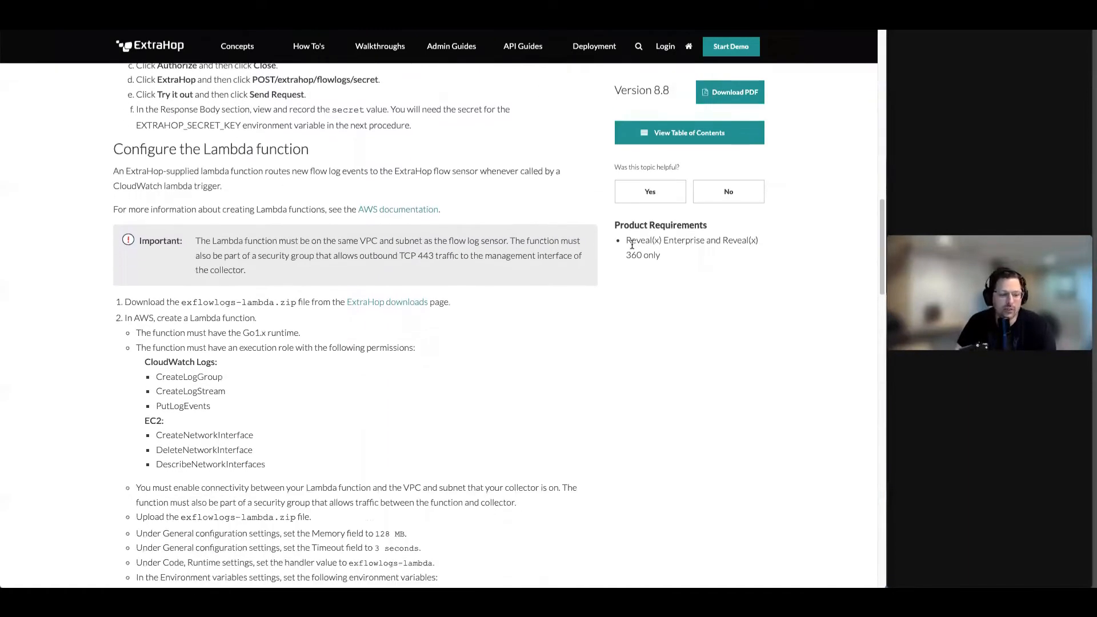
scroll(down, 3)
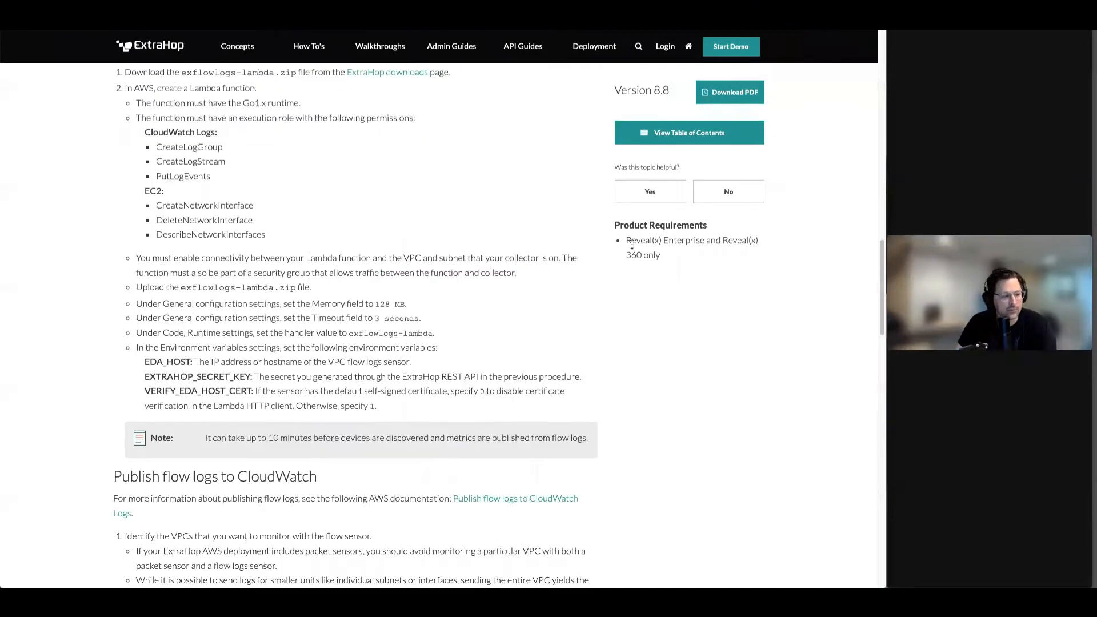
scroll(down, 3)
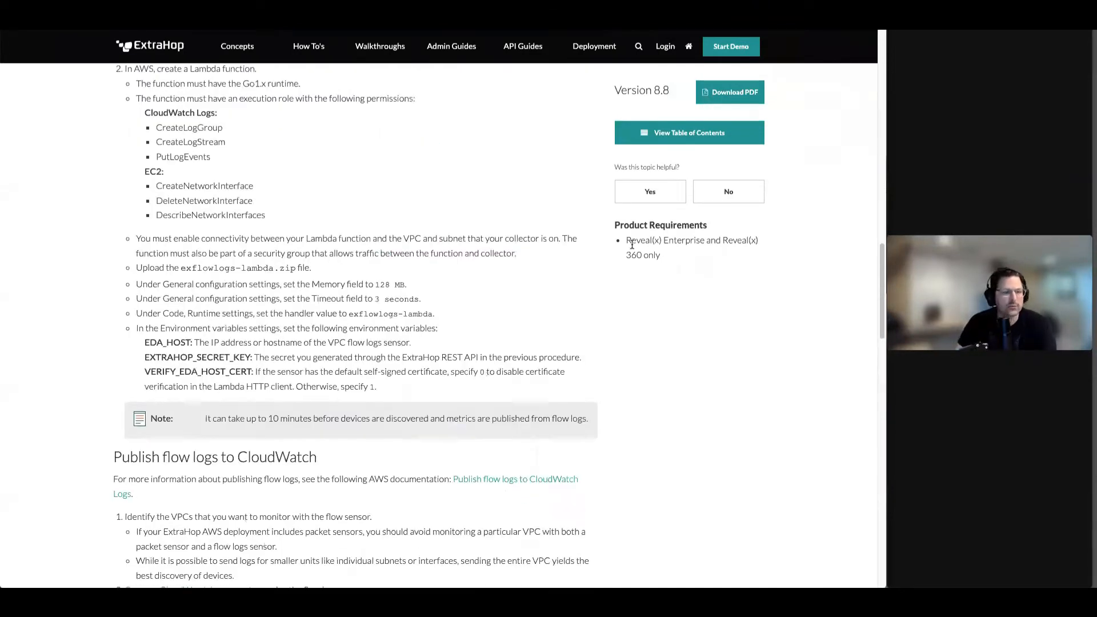
scroll(down, 3)
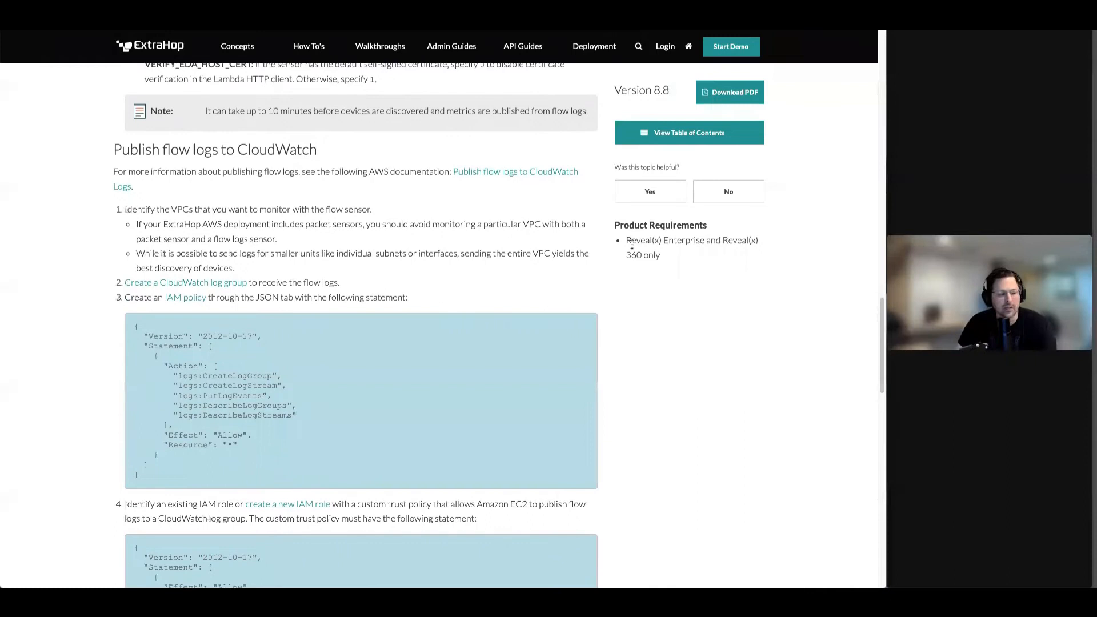
scroll(up, 3)
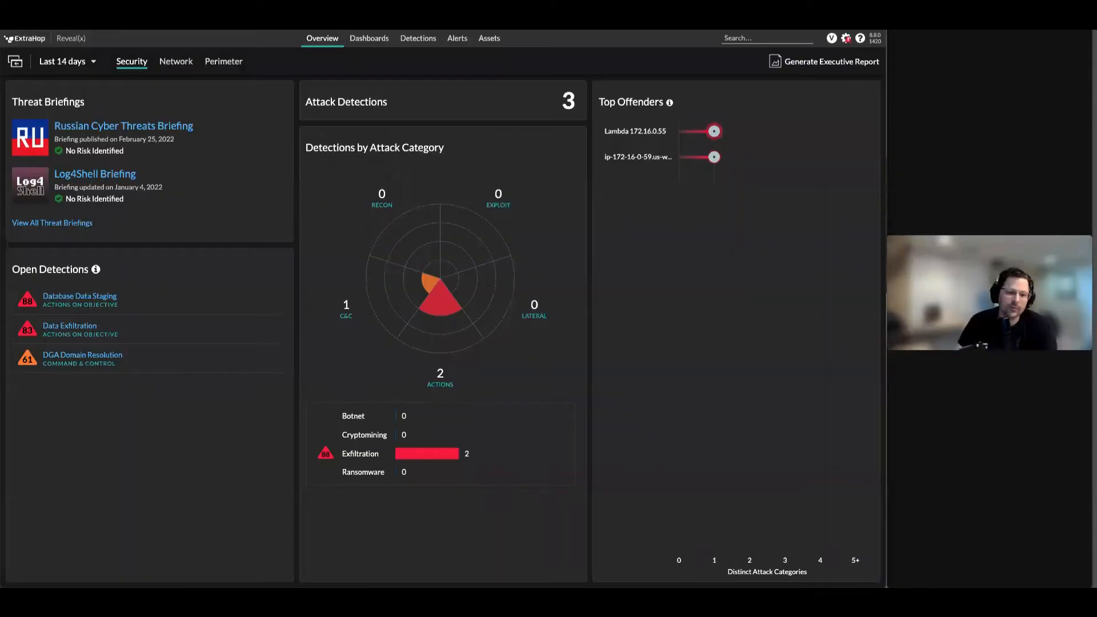
mouse_move(249, 44)
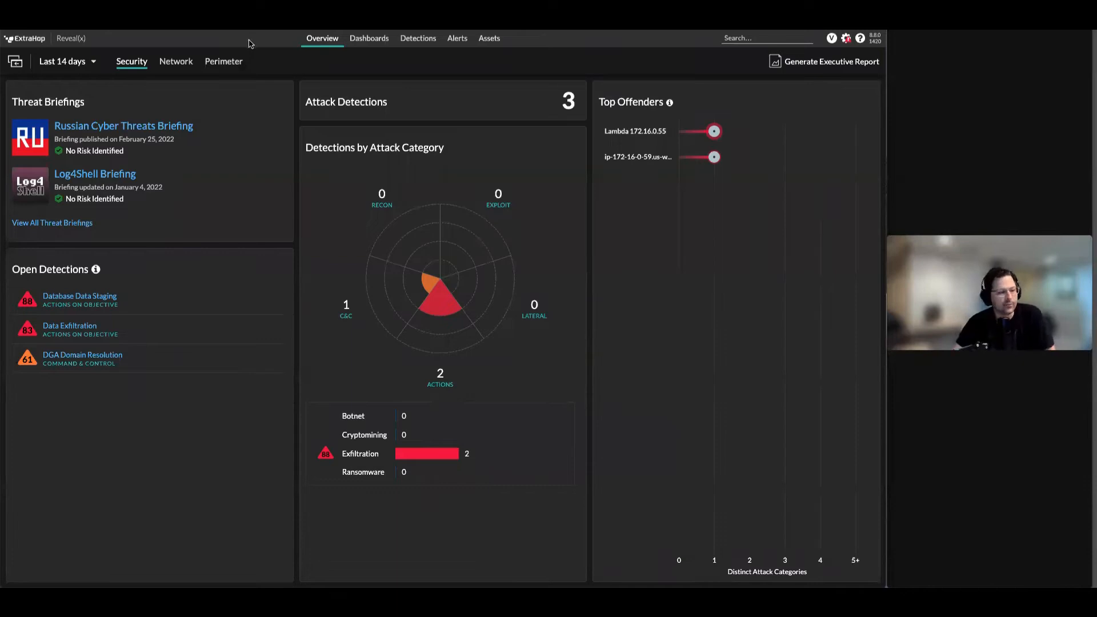
click(489, 38)
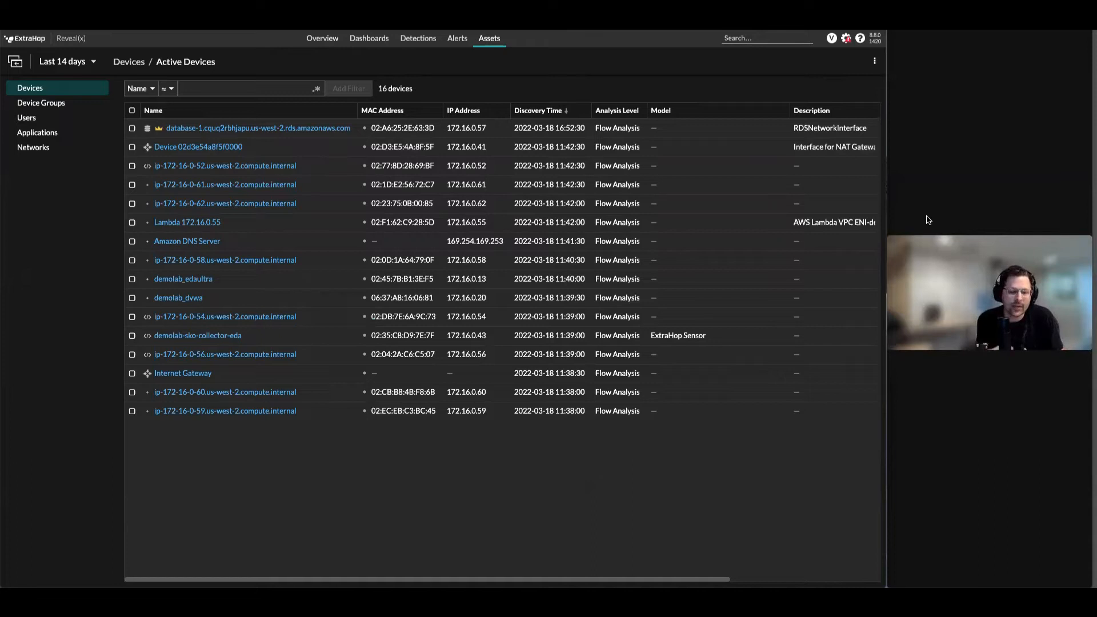
mouse_move(286, 237)
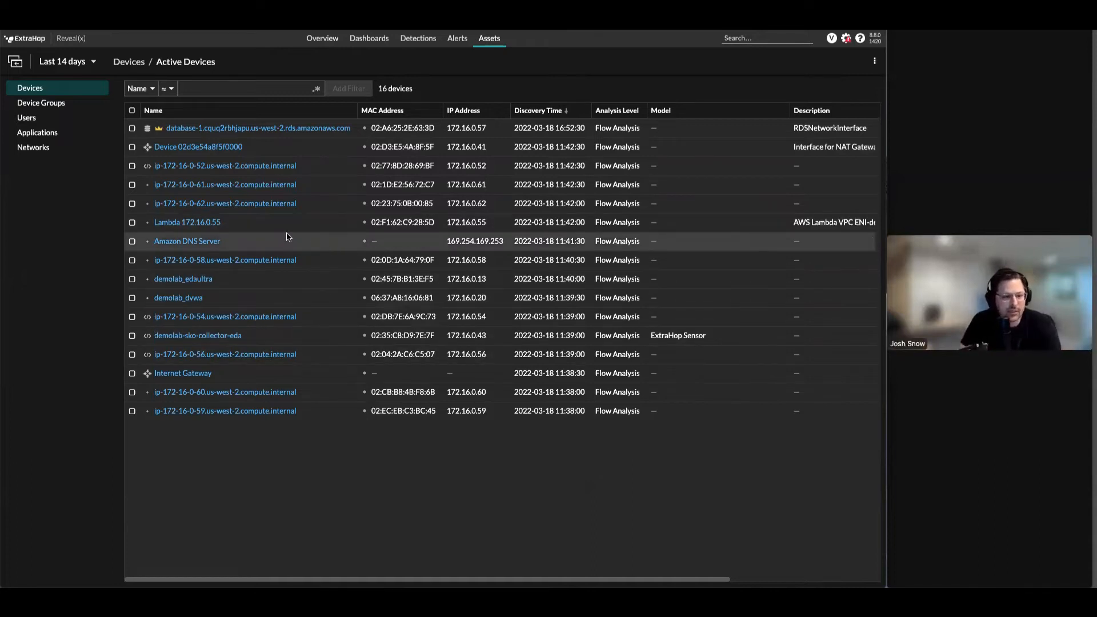
- Open the Lambda 172.16.0.55 overview and list its Data Exfiltration and Database Data Staging detections
click(186, 222)
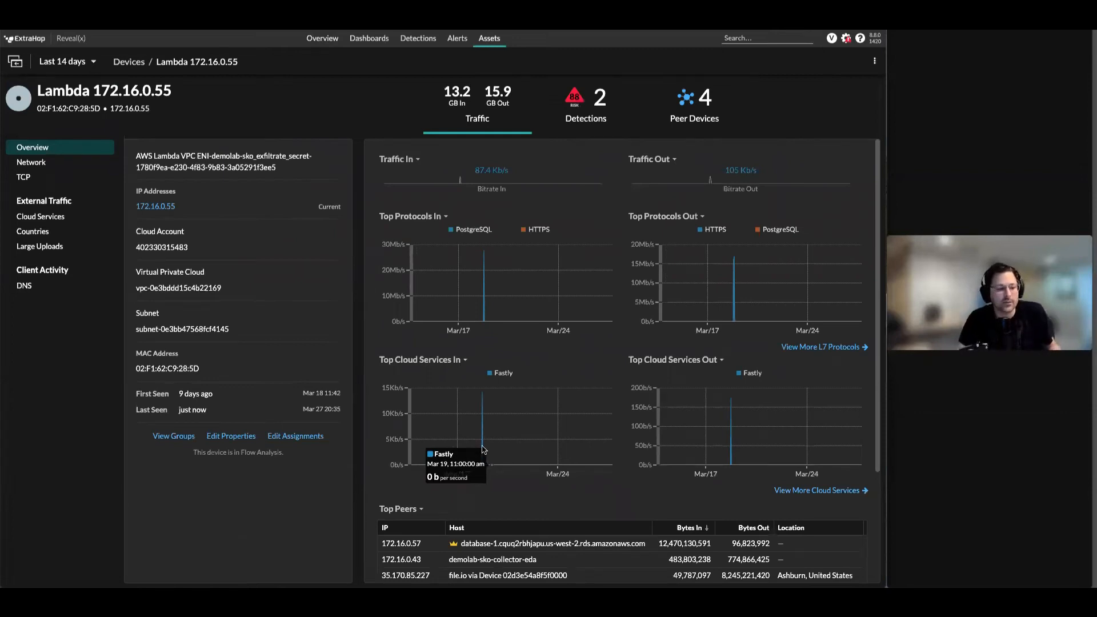
mouse_move(210, 165)
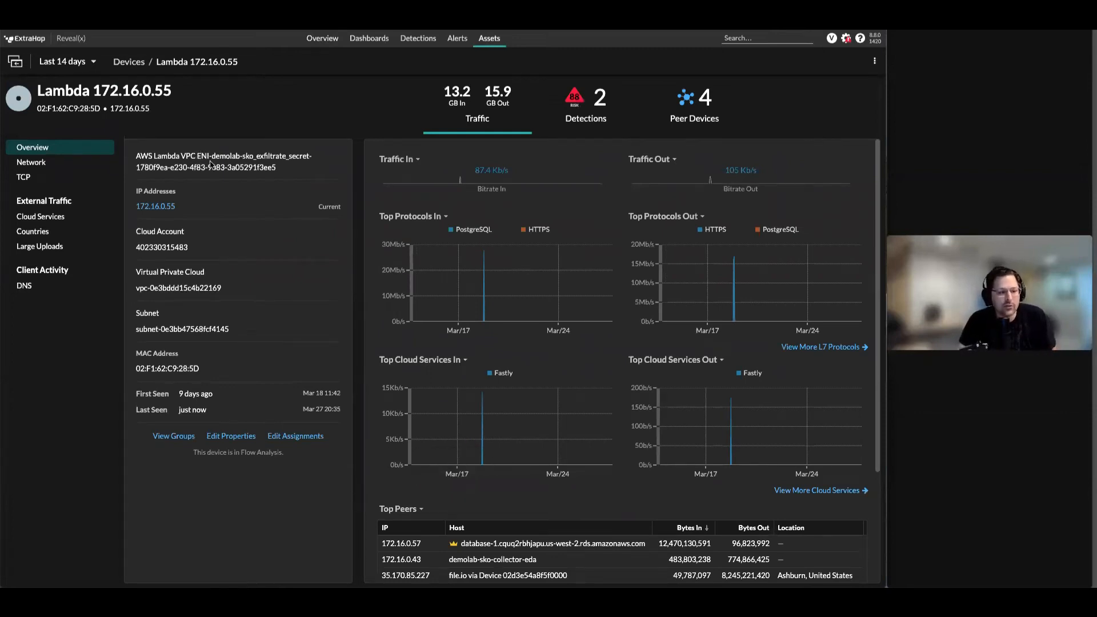
mouse_move(213, 297)
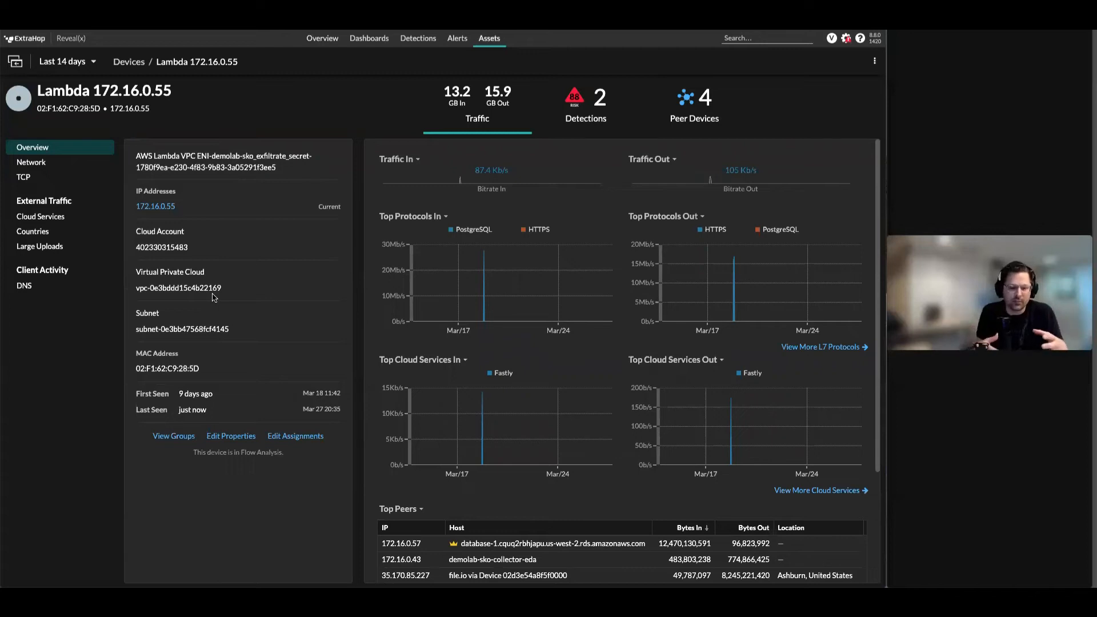
mouse_move(585, 439)
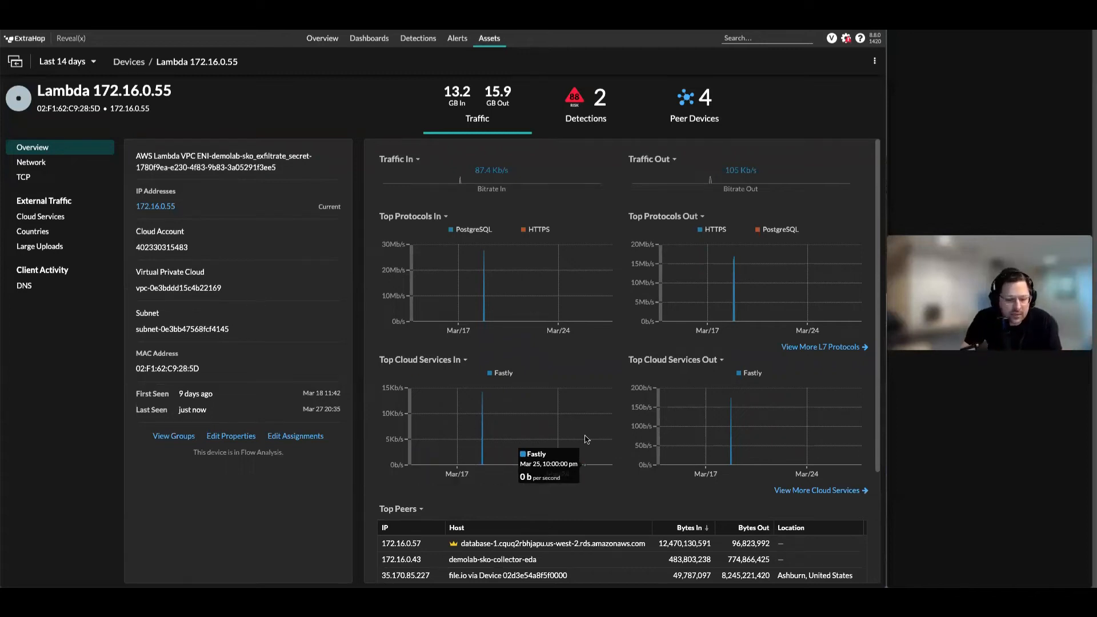
scroll(down, 3)
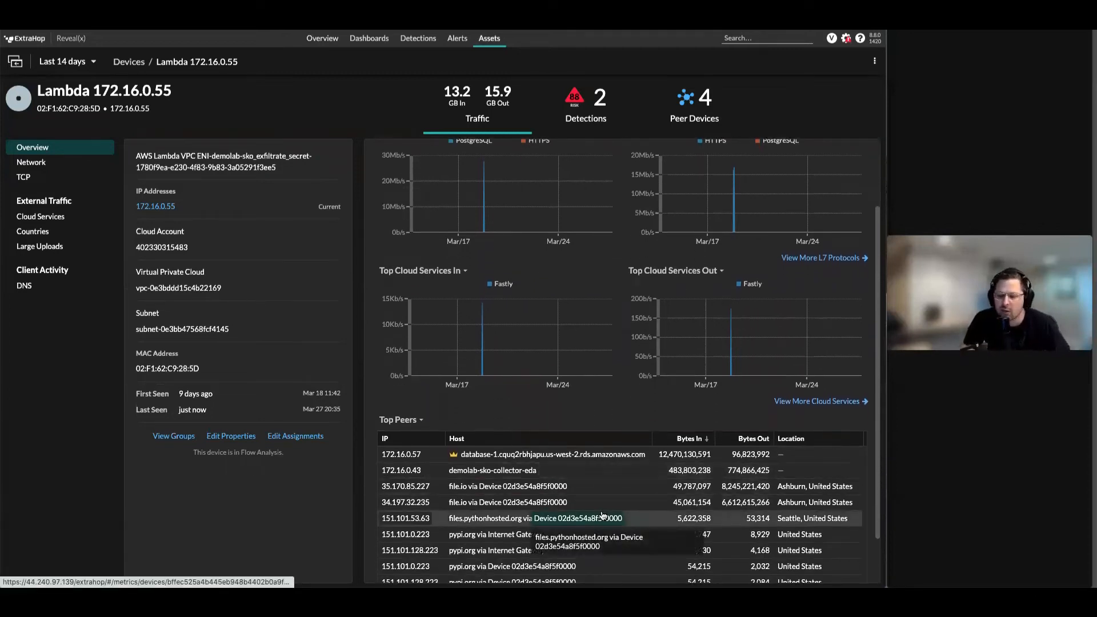
click(586, 105)
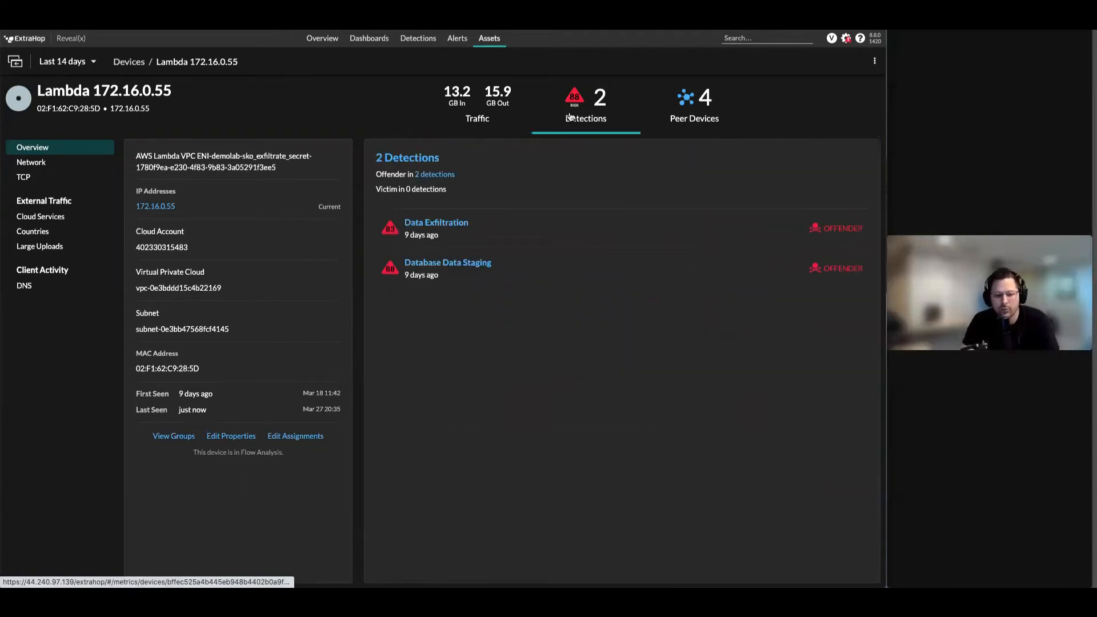
- Review the Database Data Staging detection, then show the Assets summary of 16 active devices
click(447, 262)
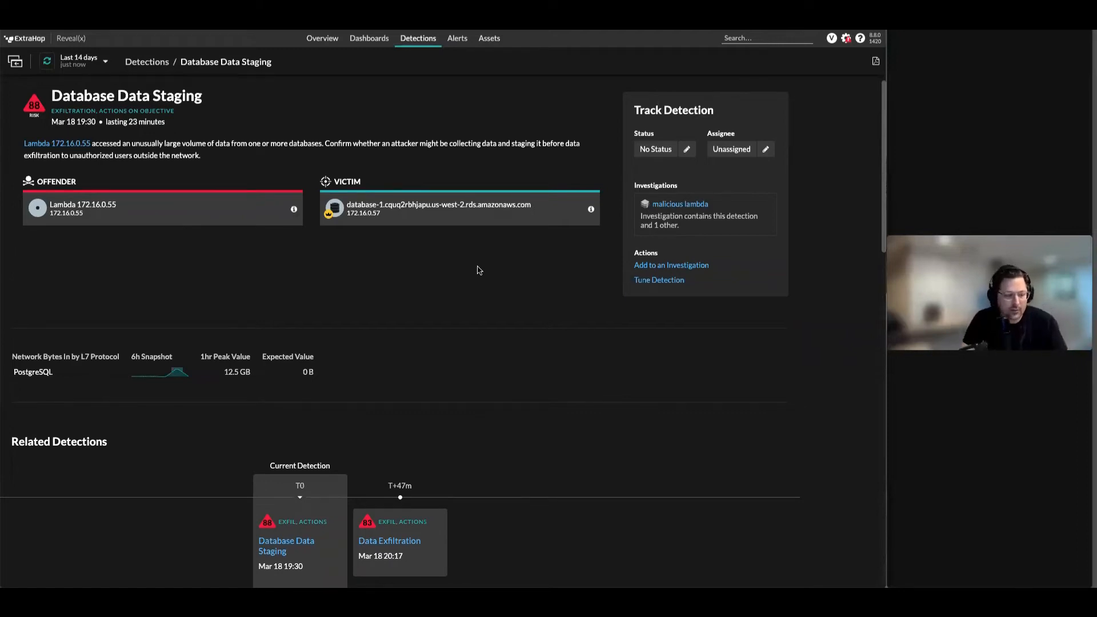
scroll(down, 3)
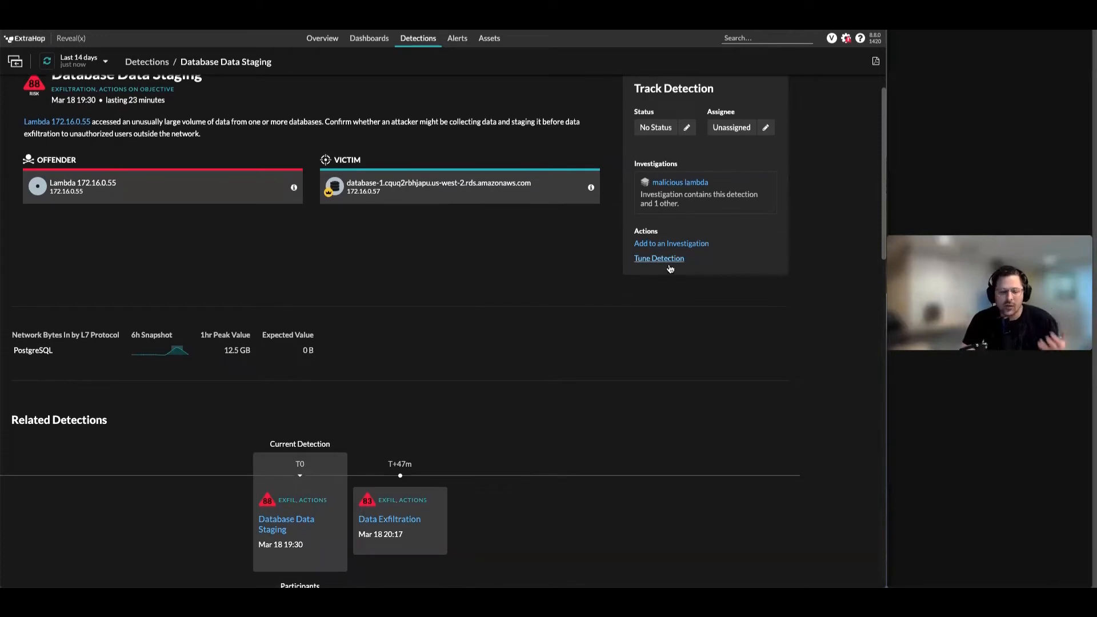
scroll(up, 3)
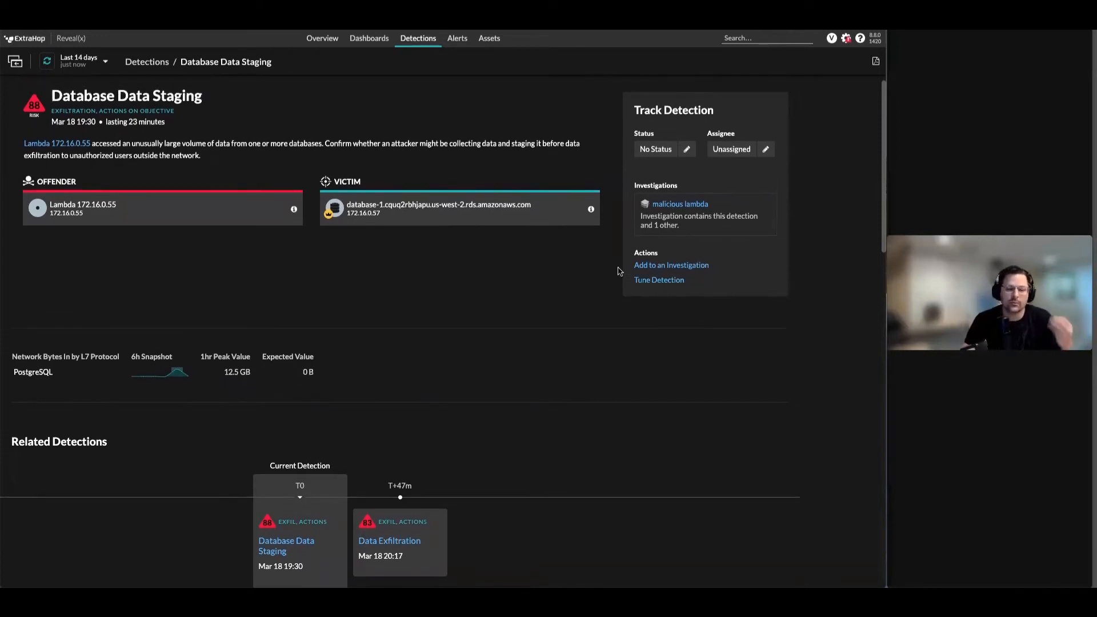
click(489, 38)
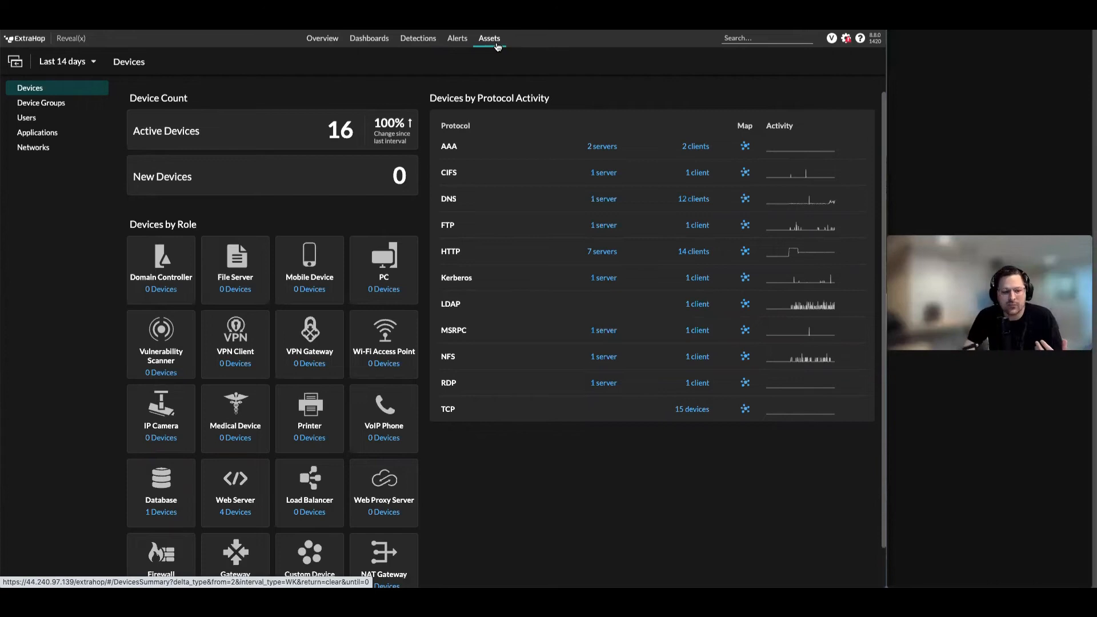
- View the Amazon DNS Server device overview from Active Devices, then return to Detections
click(340, 130)
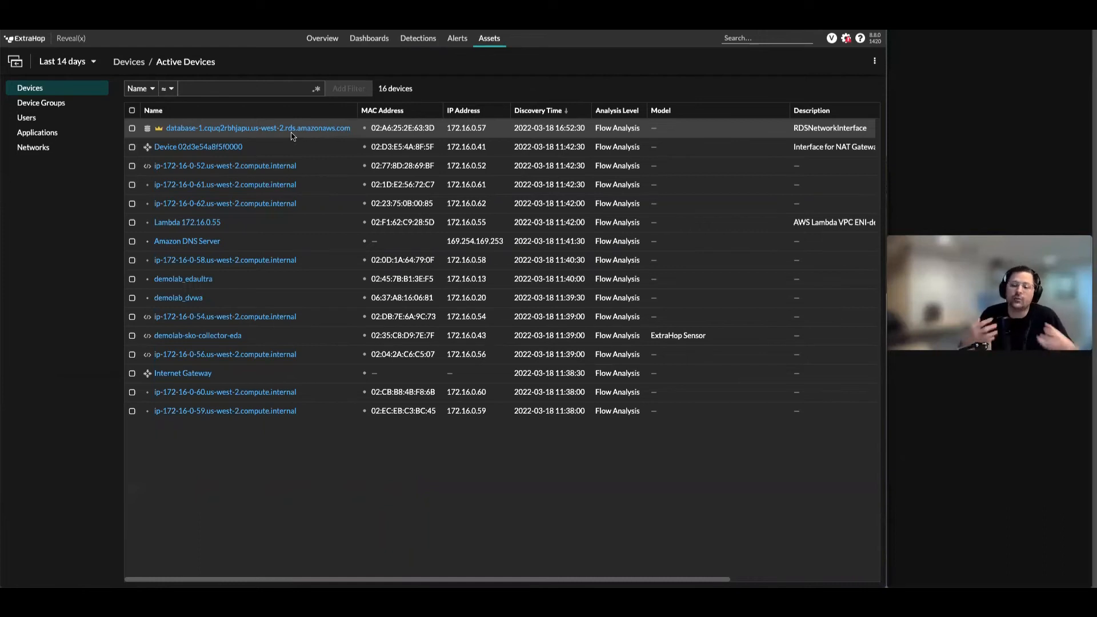
mouse_move(224, 203)
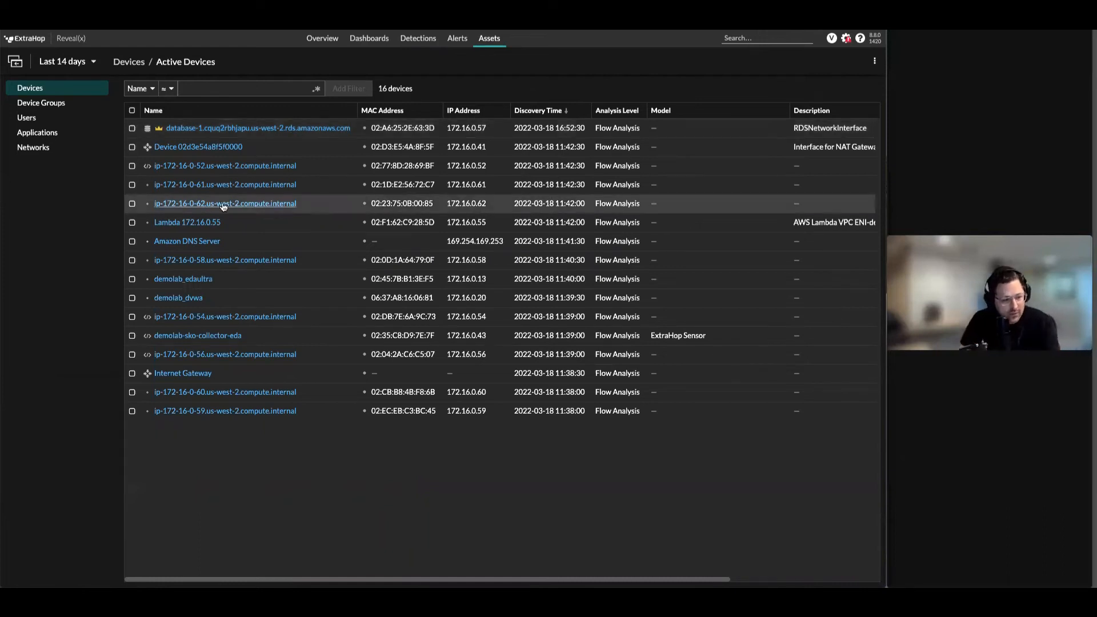
click(187, 241)
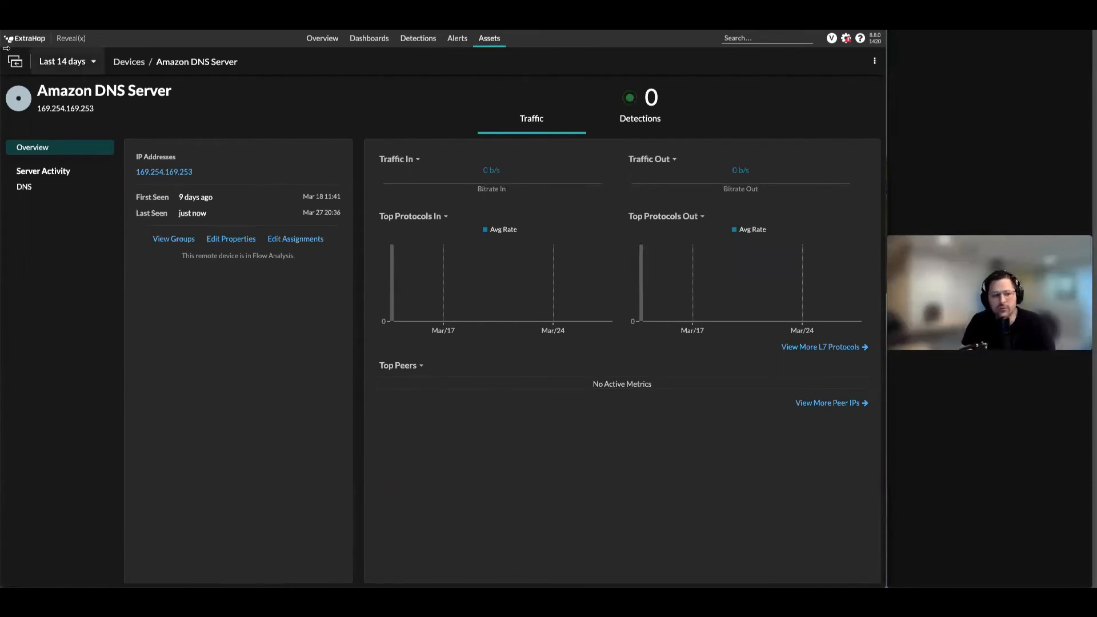
click(129, 61)
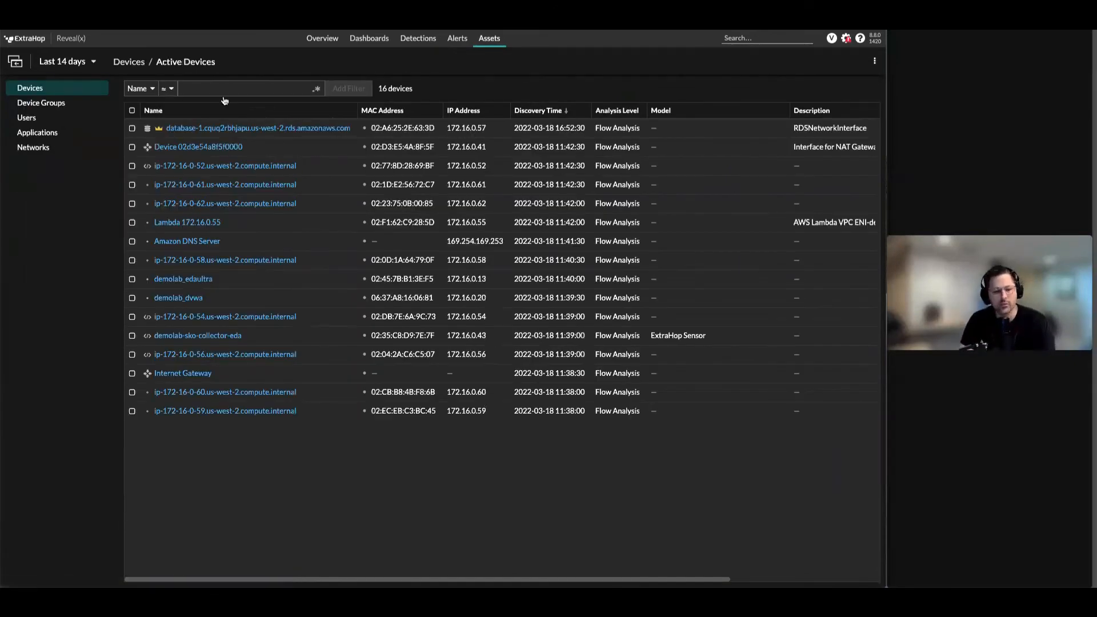
mouse_move(305, 202)
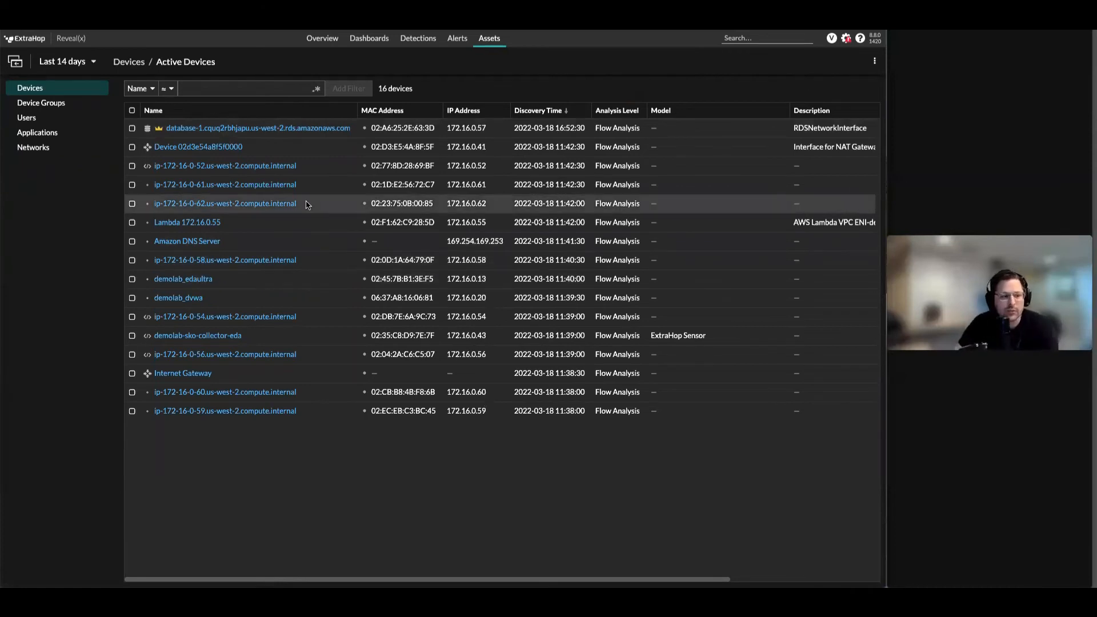
mouse_move(304, 197)
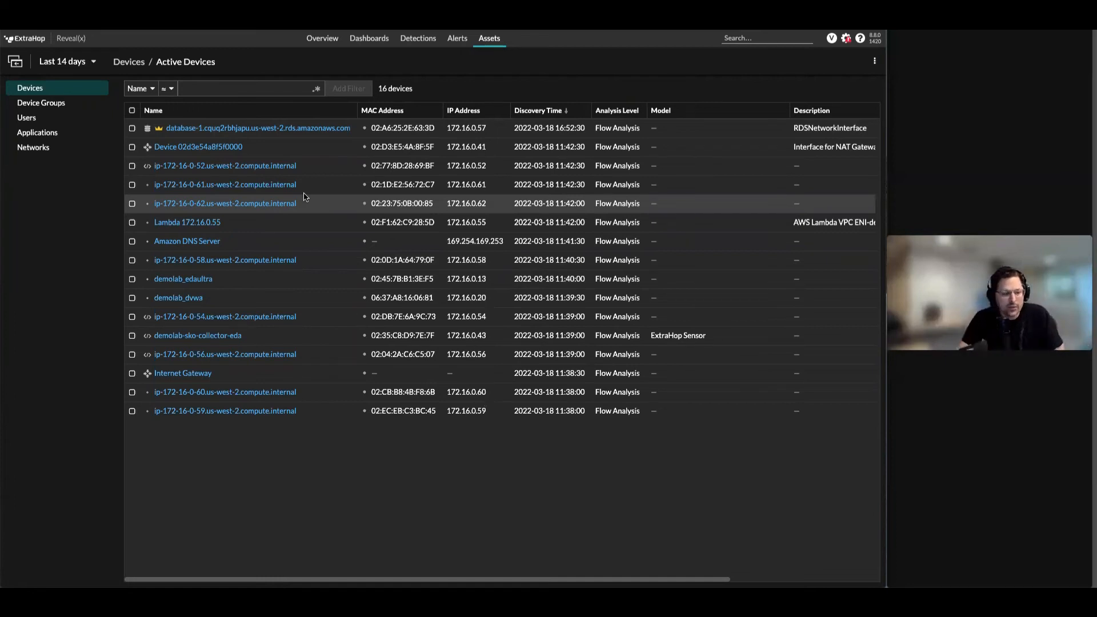
click(418, 38)
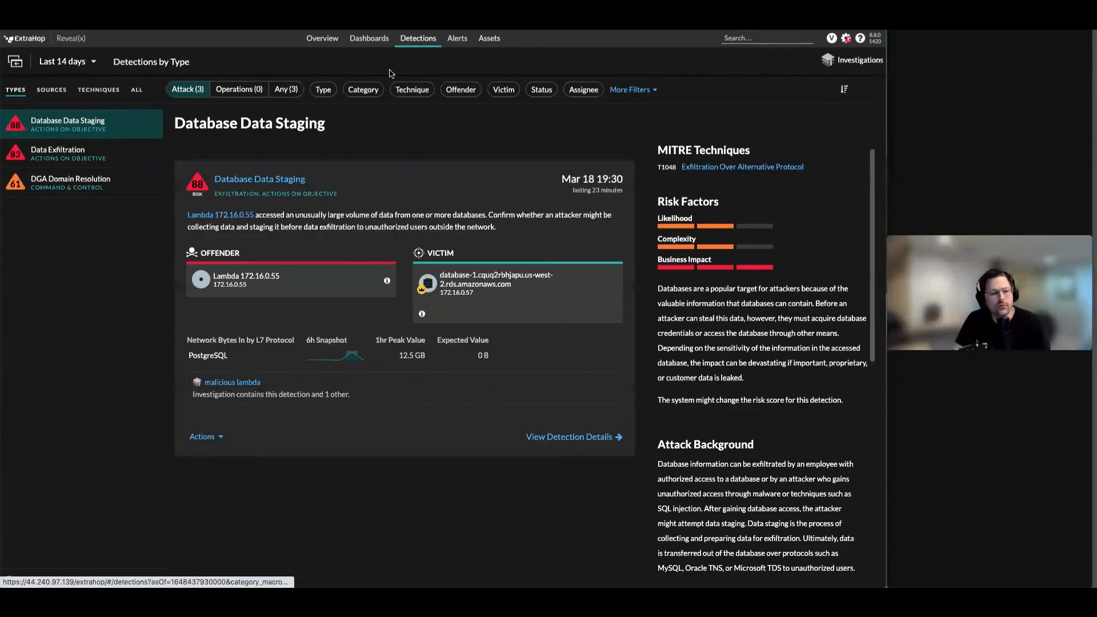
- Select Database Data Staging, then Data Exfiltration, in the detection Types list
click(46, 61)
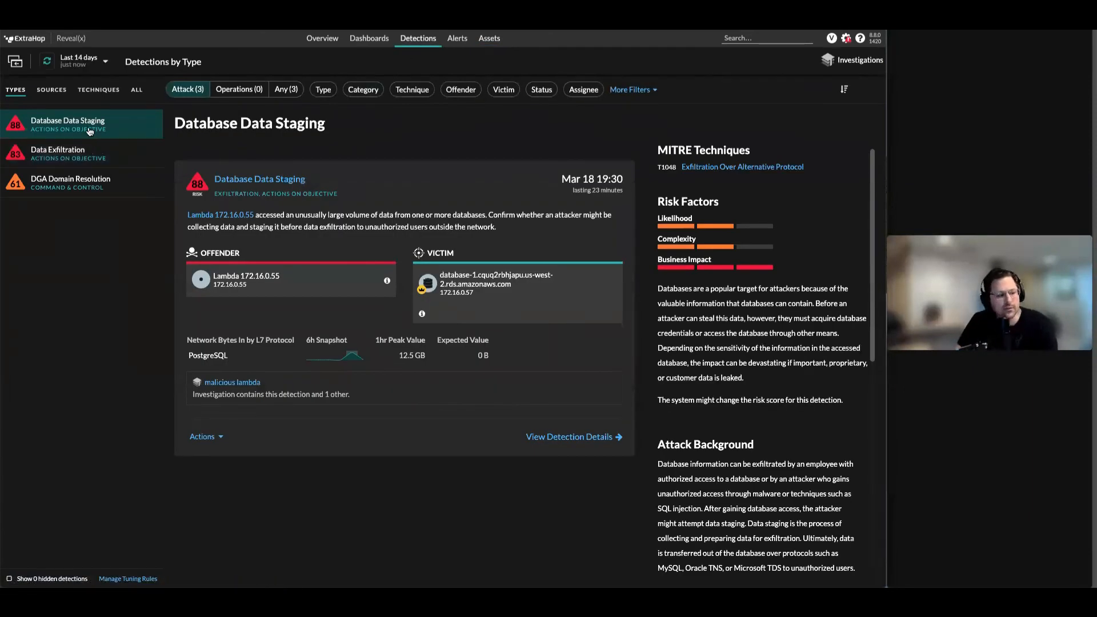
click(57, 153)
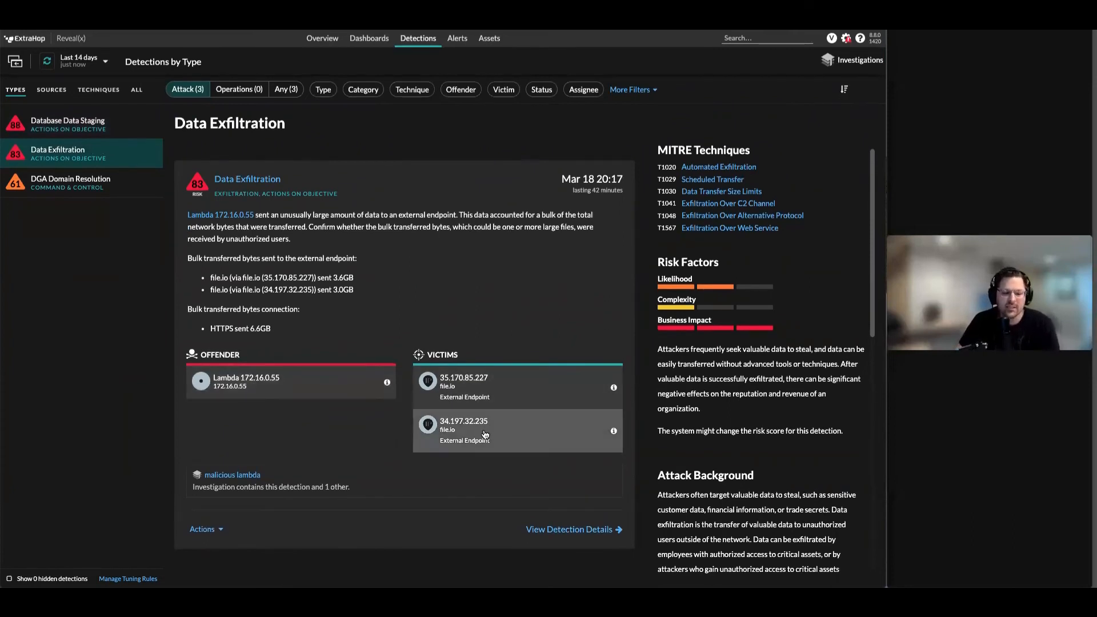
mouse_move(521, 309)
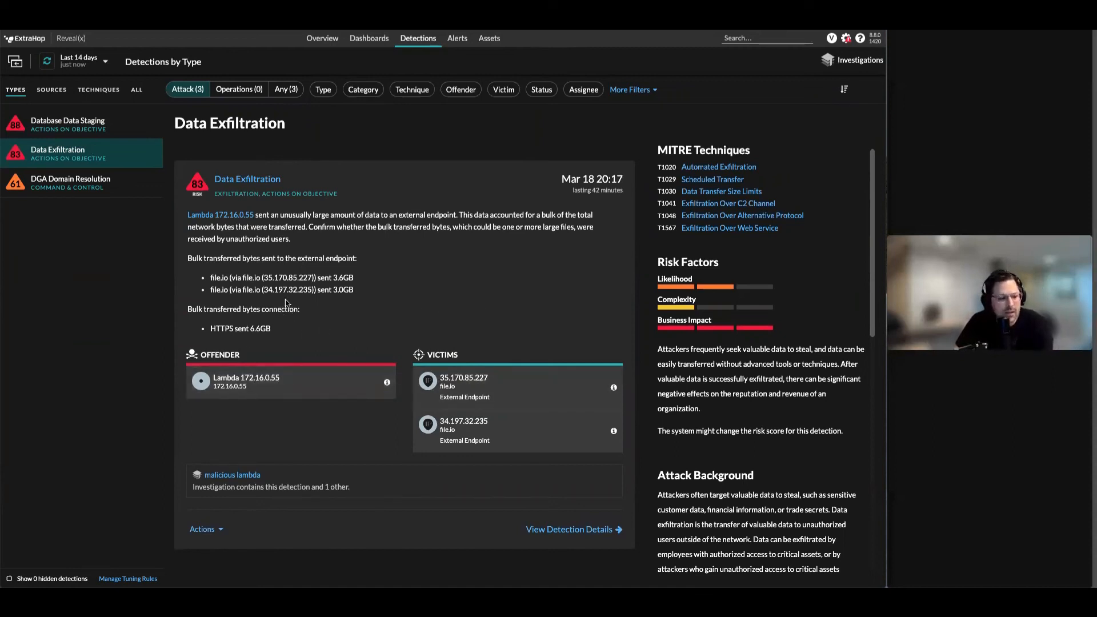
mouse_move(246, 178)
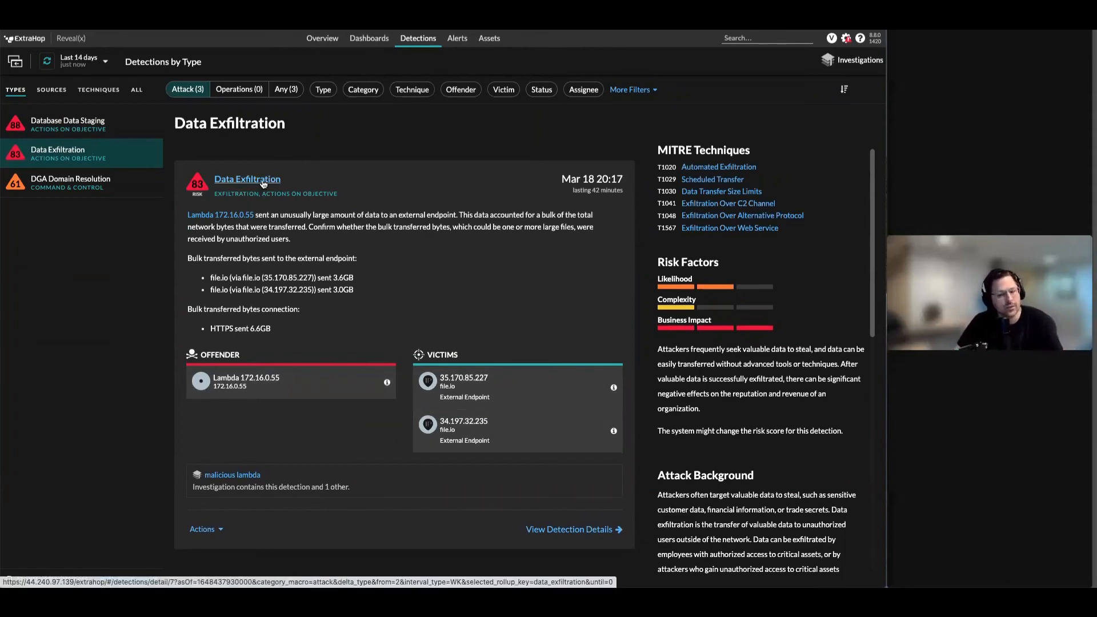
- Read the full Data Exfiltration details and jump to the offender Lambda 172.16.0.55's overview
click(247, 178)
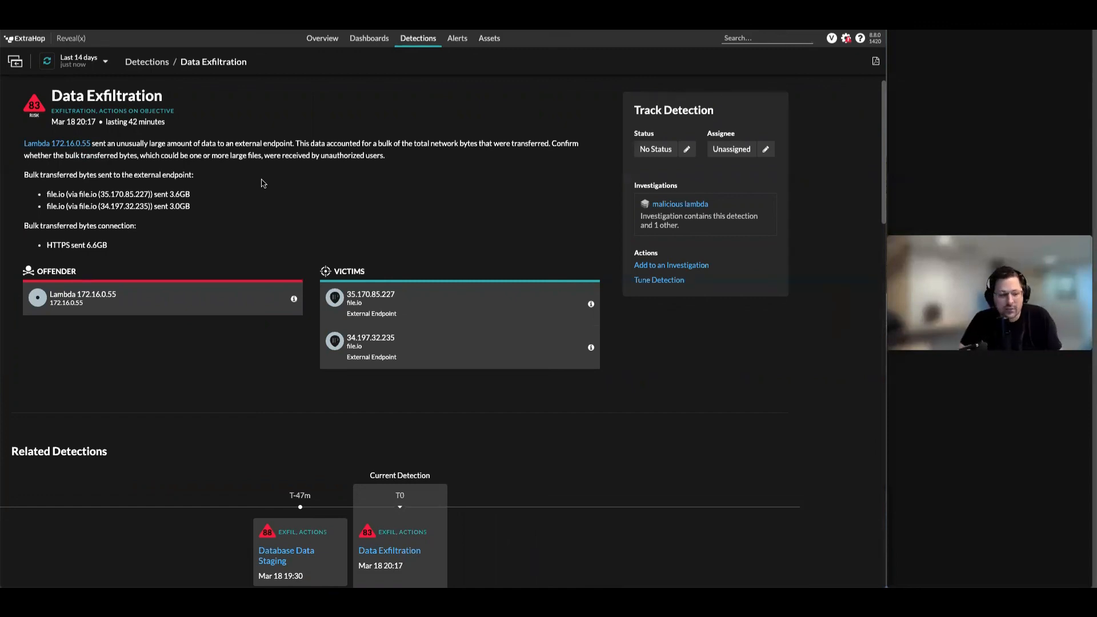
scroll(up, 3)
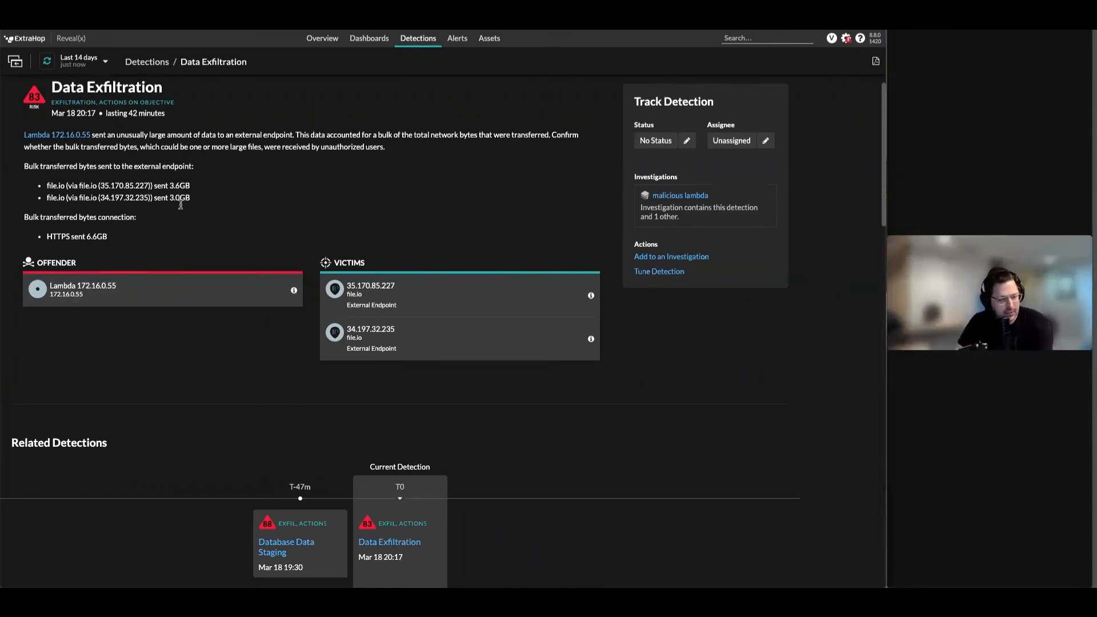
scroll(down, 3)
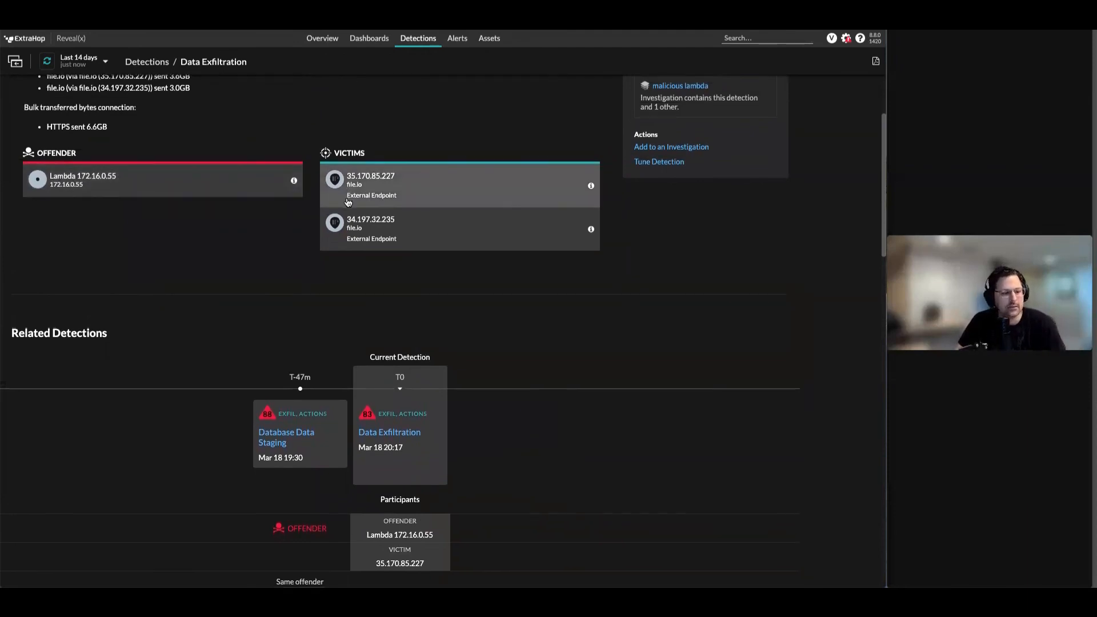
scroll(down, 3)
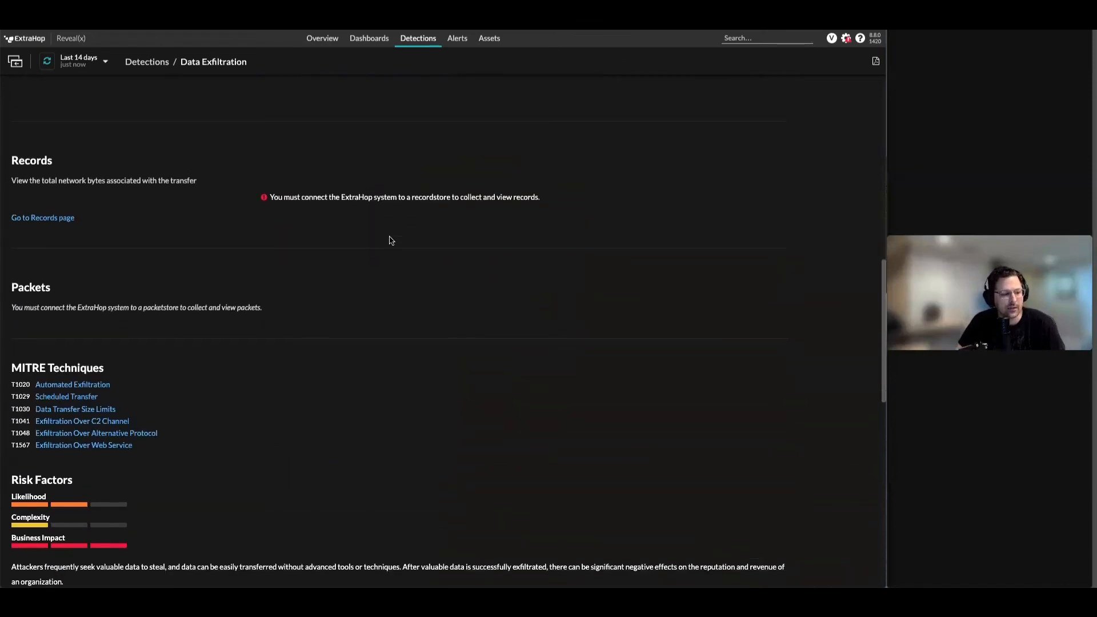
scroll(up, 3)
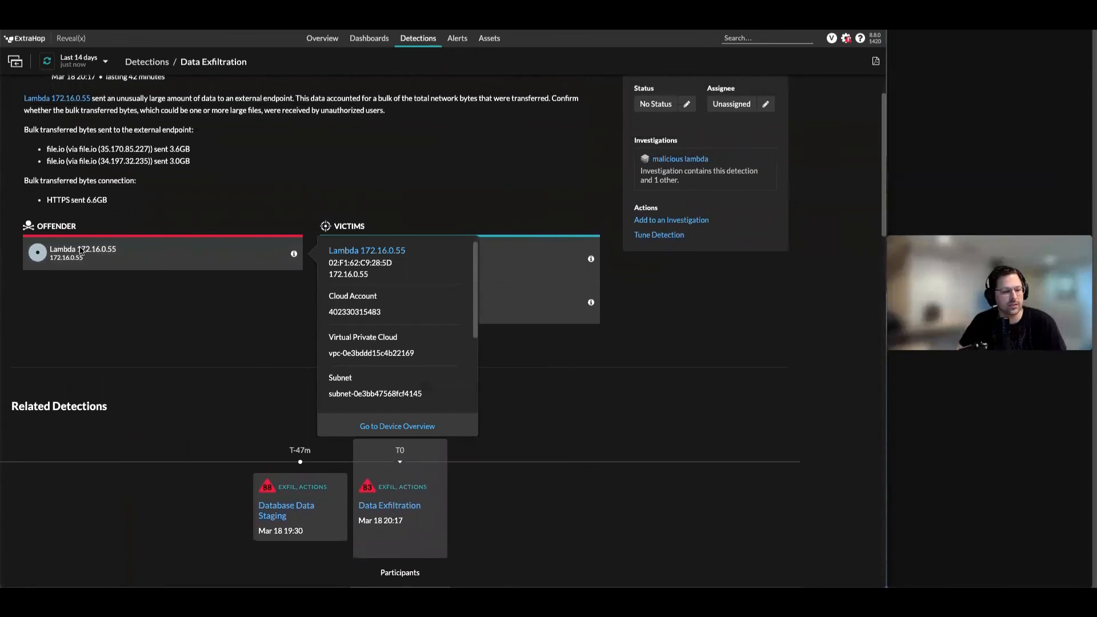
mouse_move(253, 250)
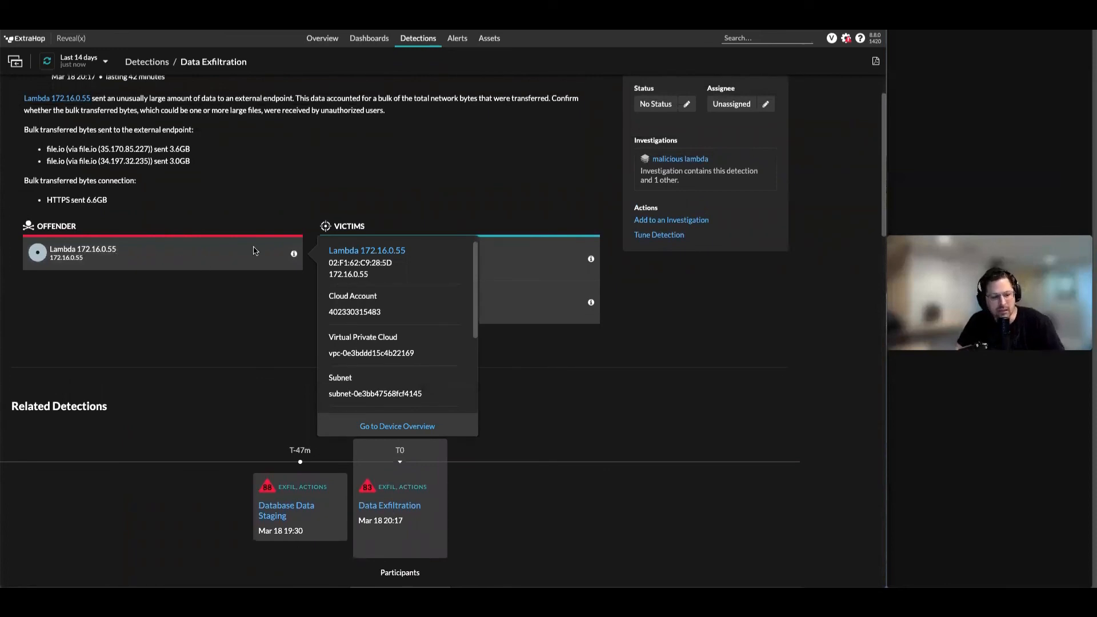
click(397, 426)
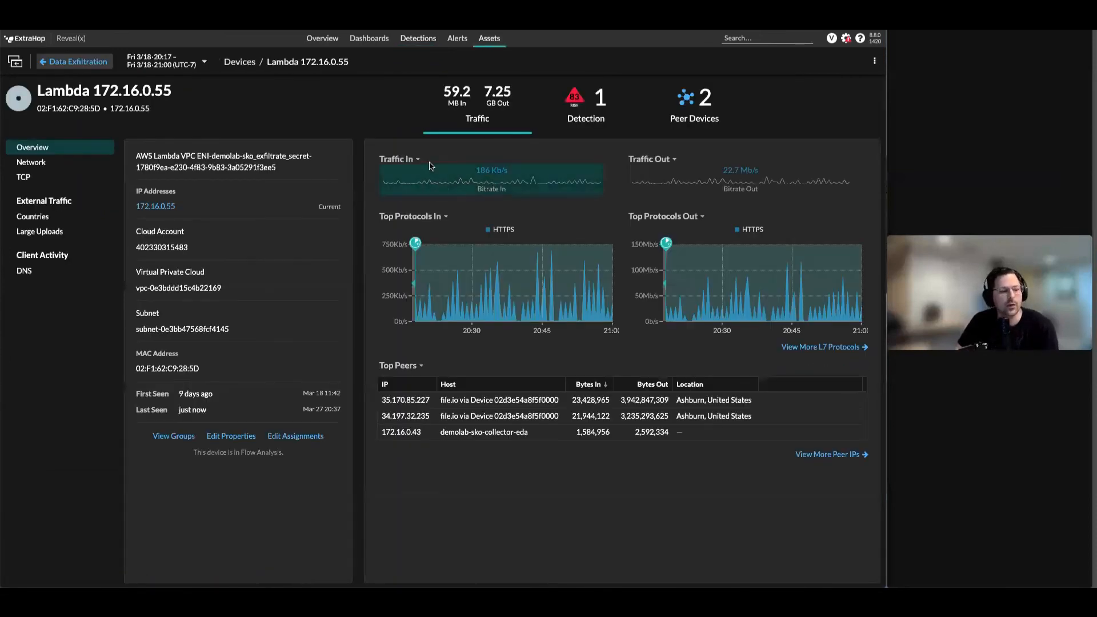